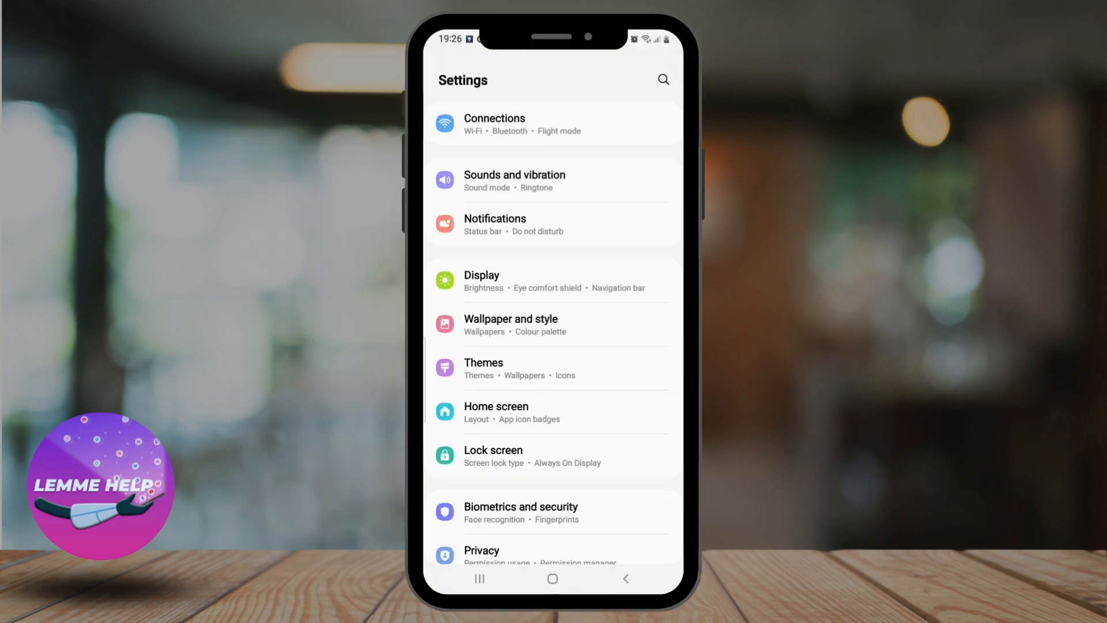
Open the Wi-Fi page, where Coffee-5G shows as connected.
left_click(494, 125)
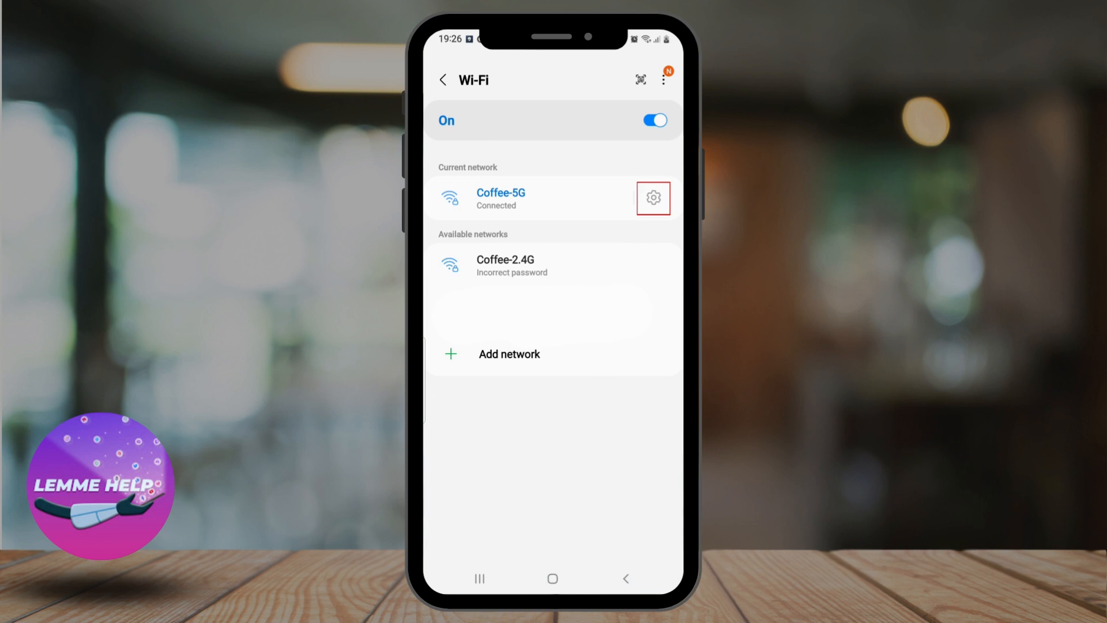
Open Coffee-5G's details, expand View more, and scroll to the DHCP/Static IP settings option.
left_click(652, 197)
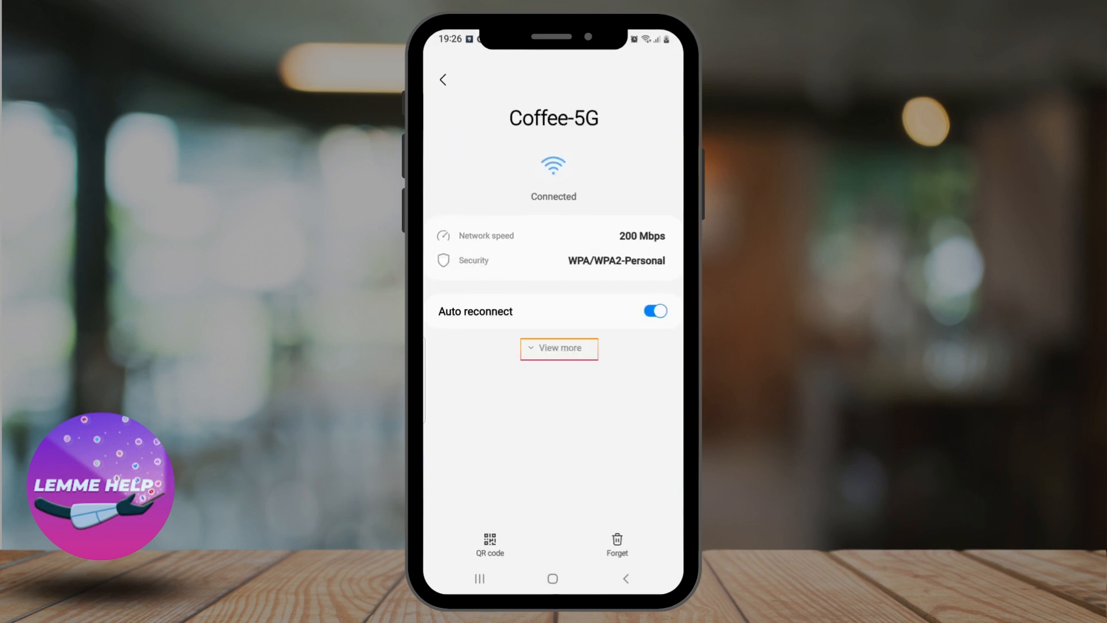
left_click(557, 348)
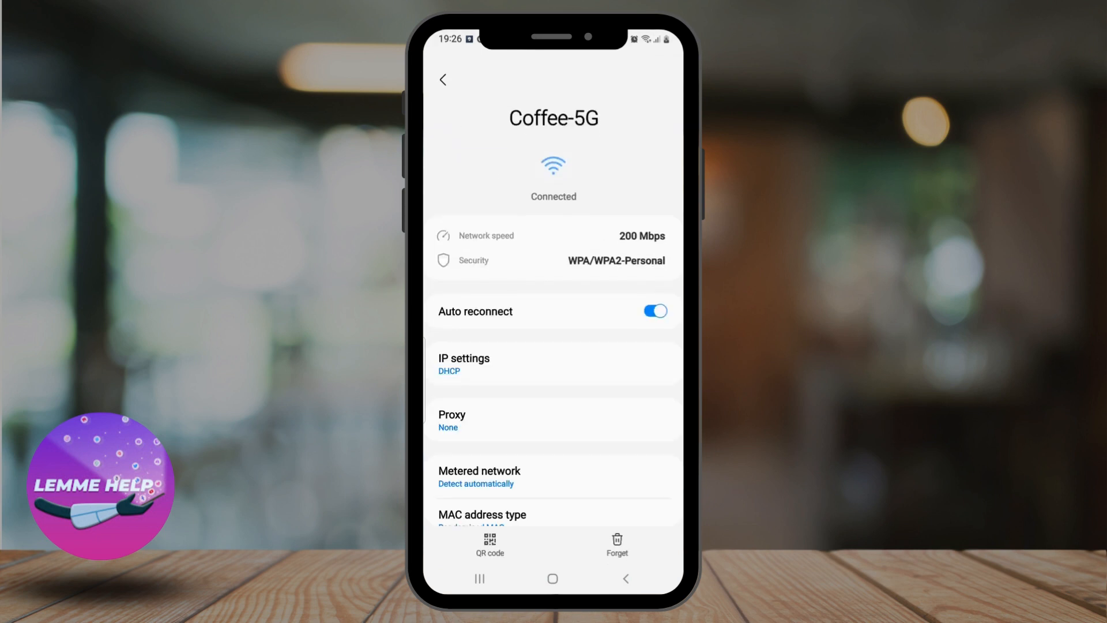
scroll("down", 3)
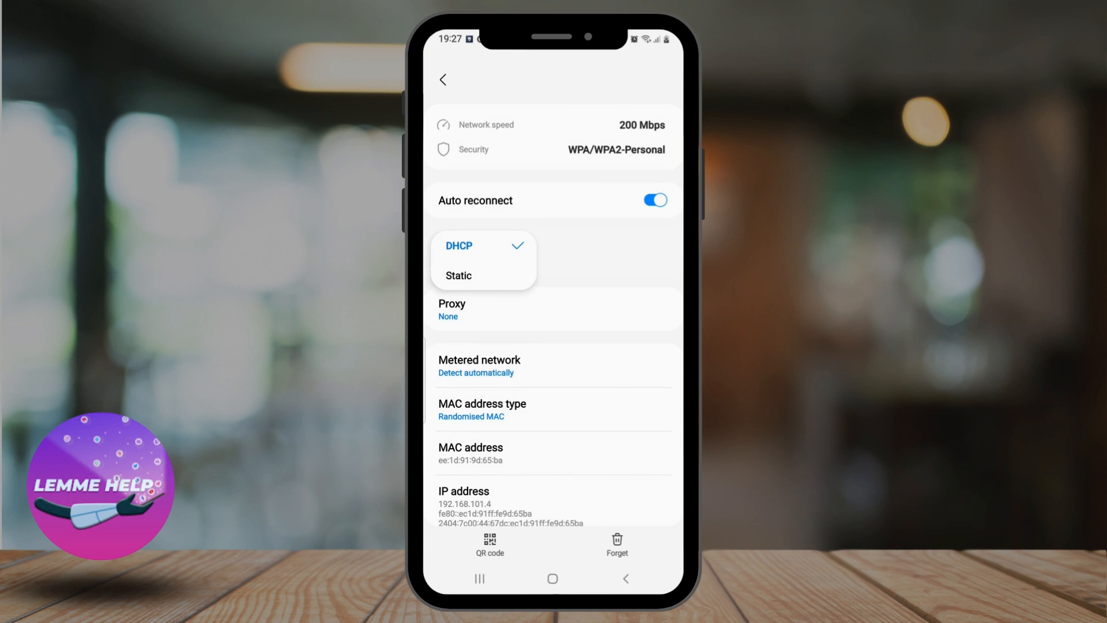
Set Coffee-5G's IP settings to Static, showing address 192.168.101.4, gateway 192.168.101.1 and DNS 8.8.8.8.
left_click(458, 276)
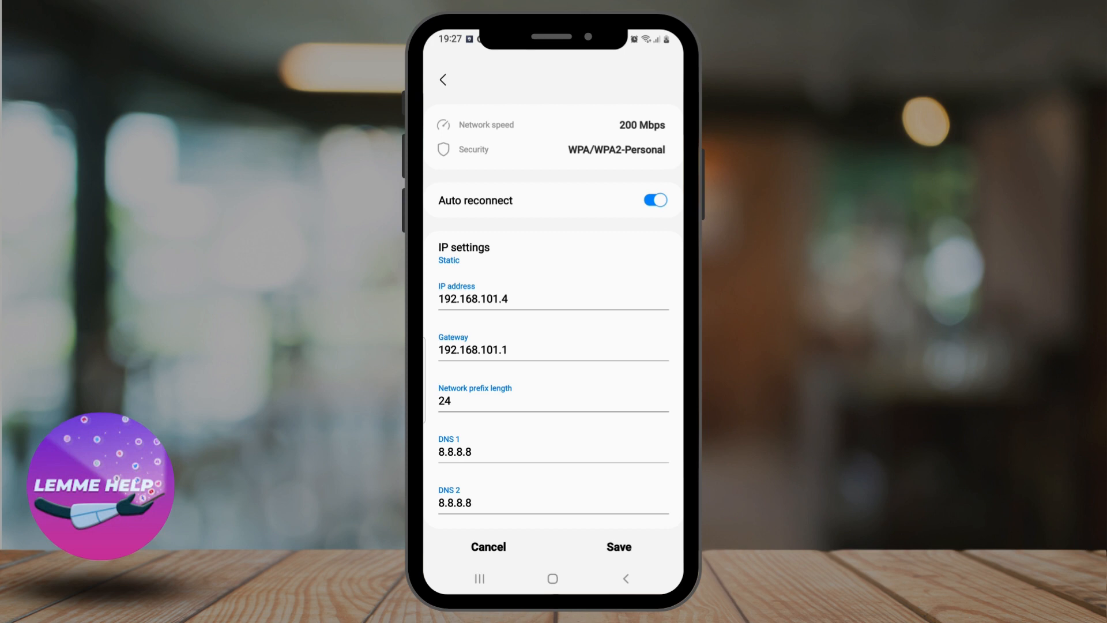
scroll("down", 3)
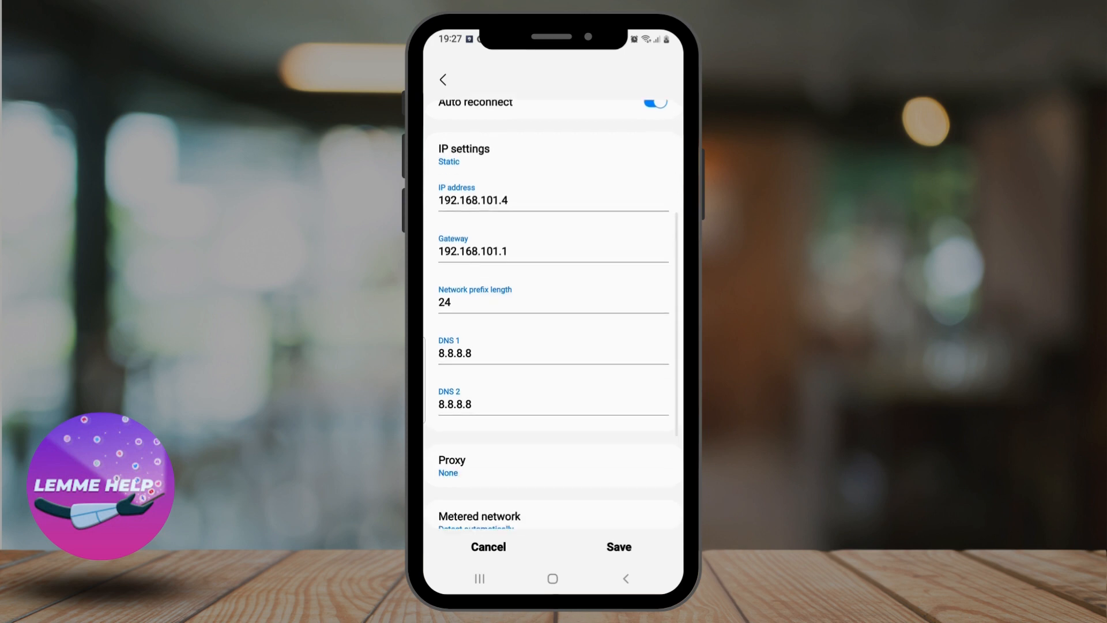
scroll("down", 3)
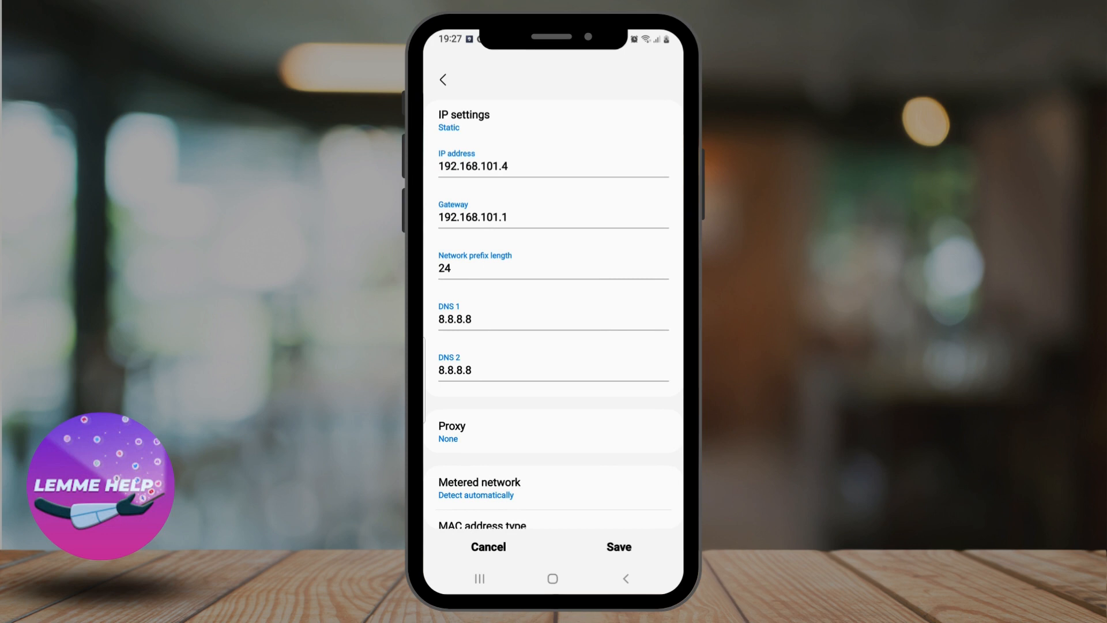
Enter 8.8.4.4 as DNS 2, save the static configuration, and return to the Wi-Fi list.
left_click(553, 371)
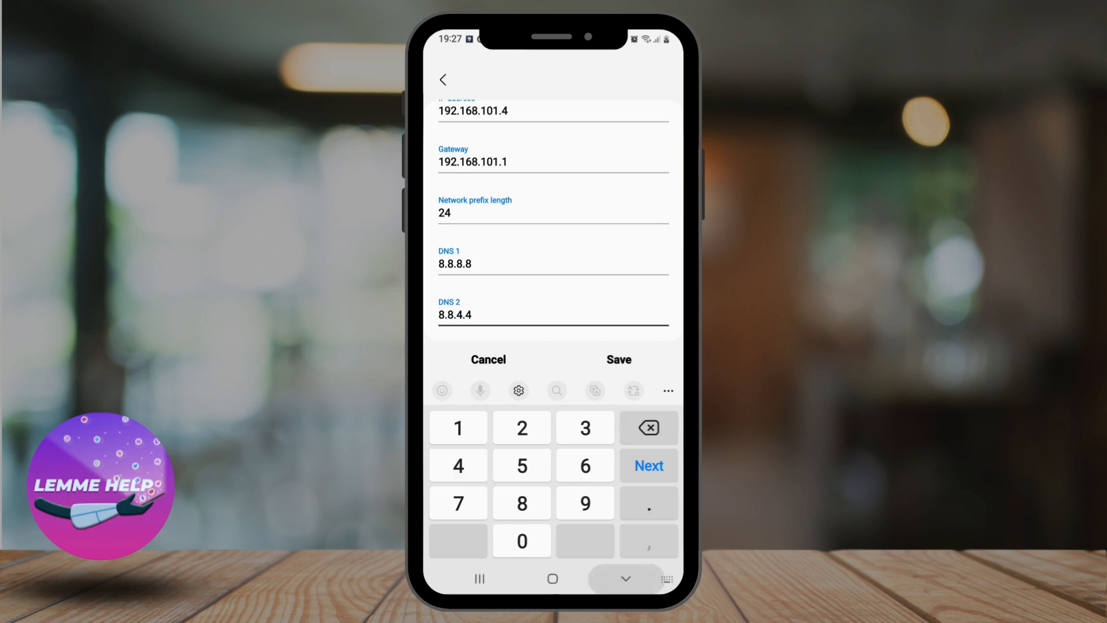
left_click(618, 359)
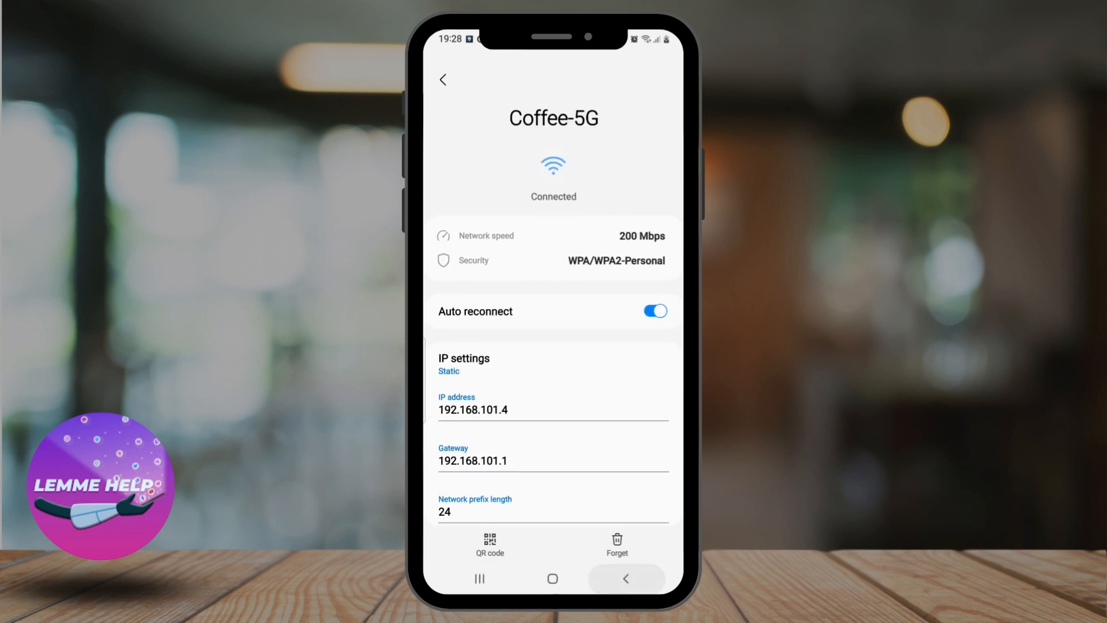
left_click(443, 79)
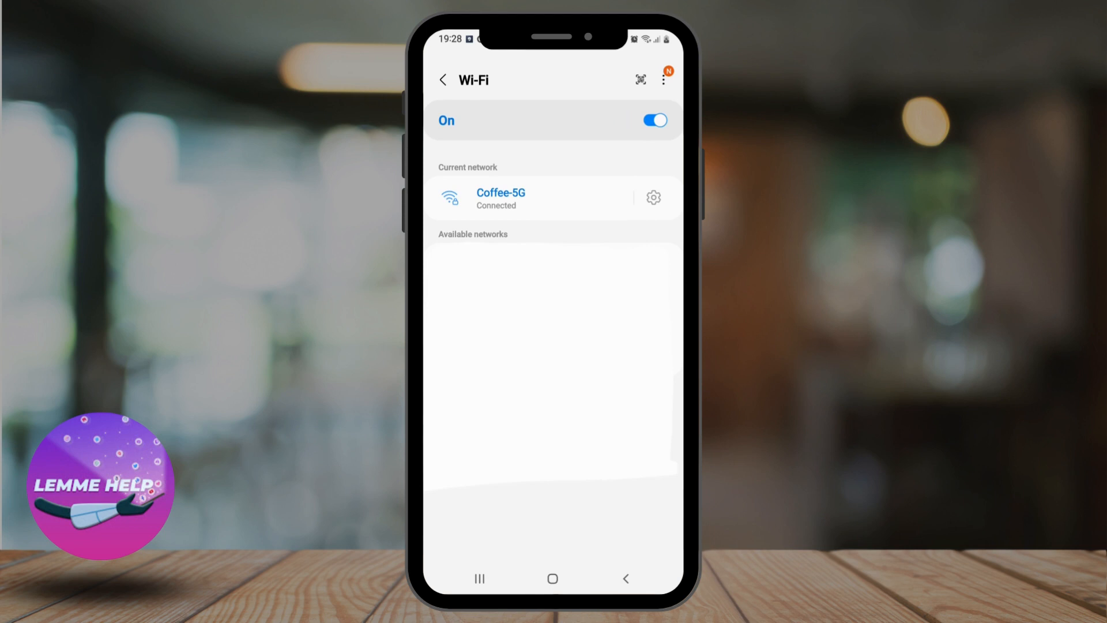